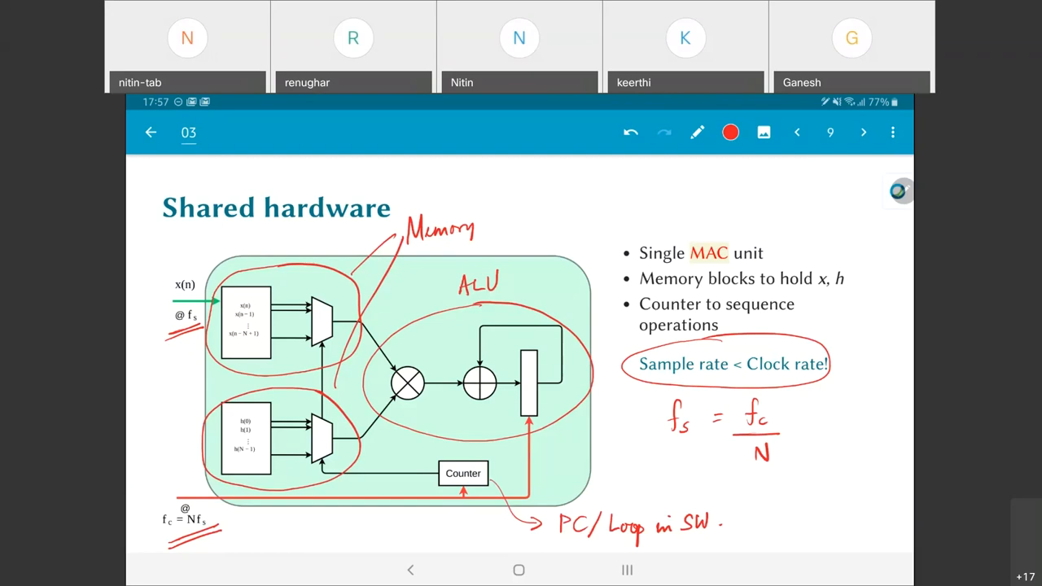
Return to slide 6, Critical path, showing the handwritten N multipliers, N-1 adders, N-1 registers counts
click(863, 132)
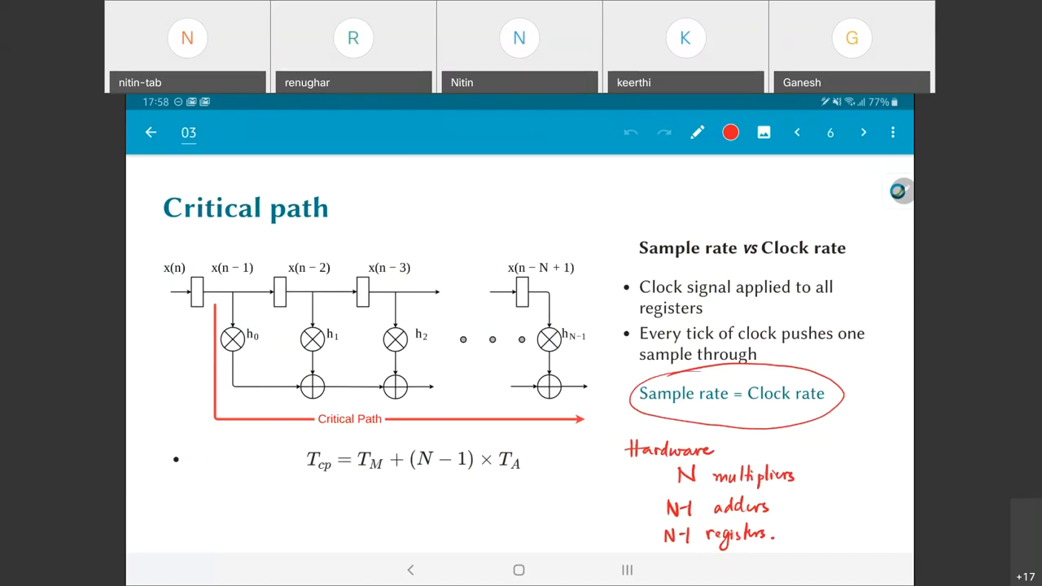
Jump to slide 10, 'Speeding up?', with the arrow at 'better technology needed!'
click(863, 132)
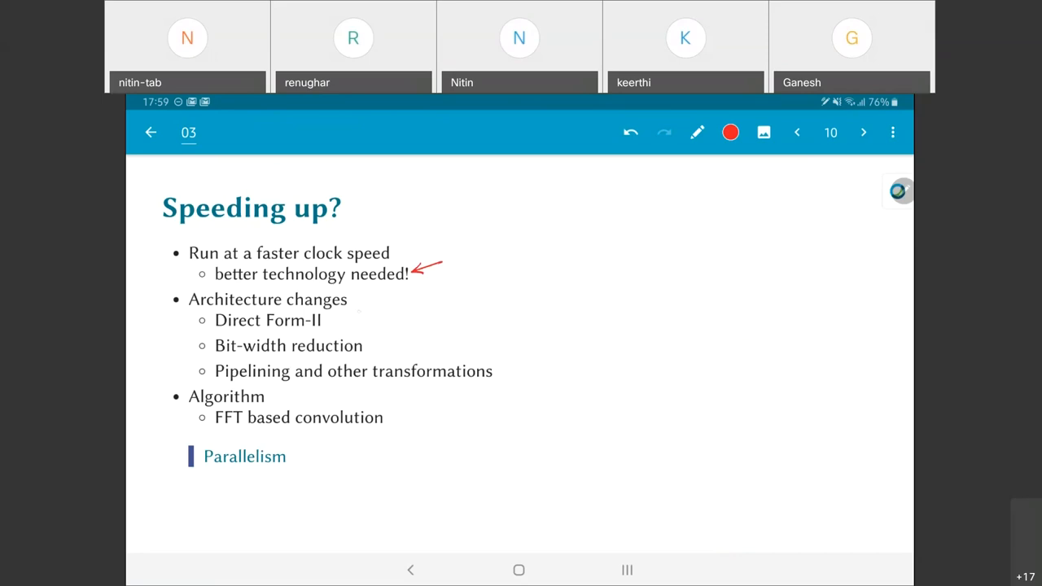
Draw a red arrow from Direct Form-II and handwrite Tm + Ta < Tm + (N-1)Ta
drag(355, 313, 415, 303)
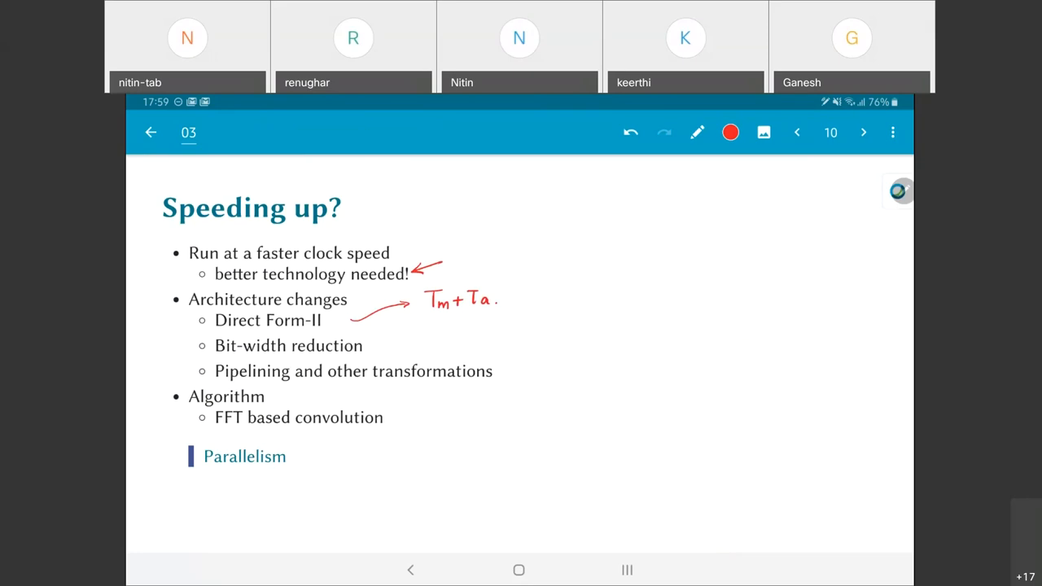
drag(508, 297, 550, 301)
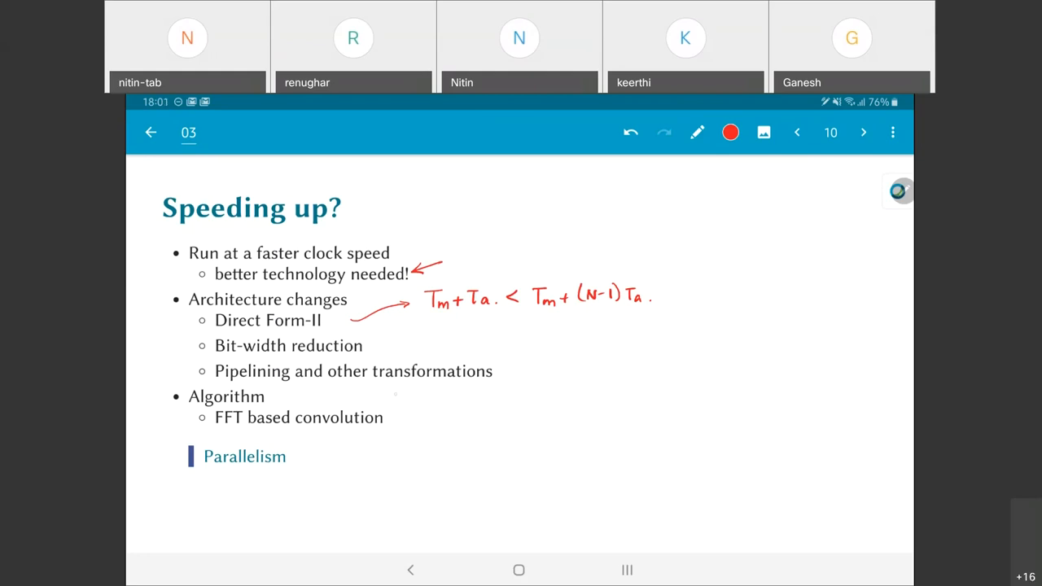
Bracket FFT based convolution, double-underline Parallelism in red, then advance to the Parallel FIR slide
drag(398, 399, 399, 436)
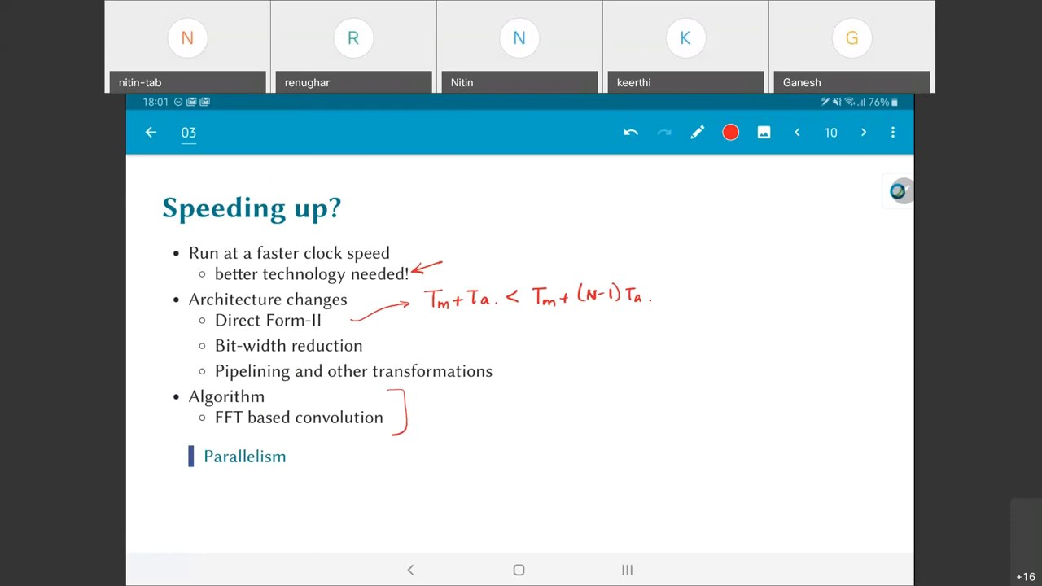
drag(196, 492, 248, 482)
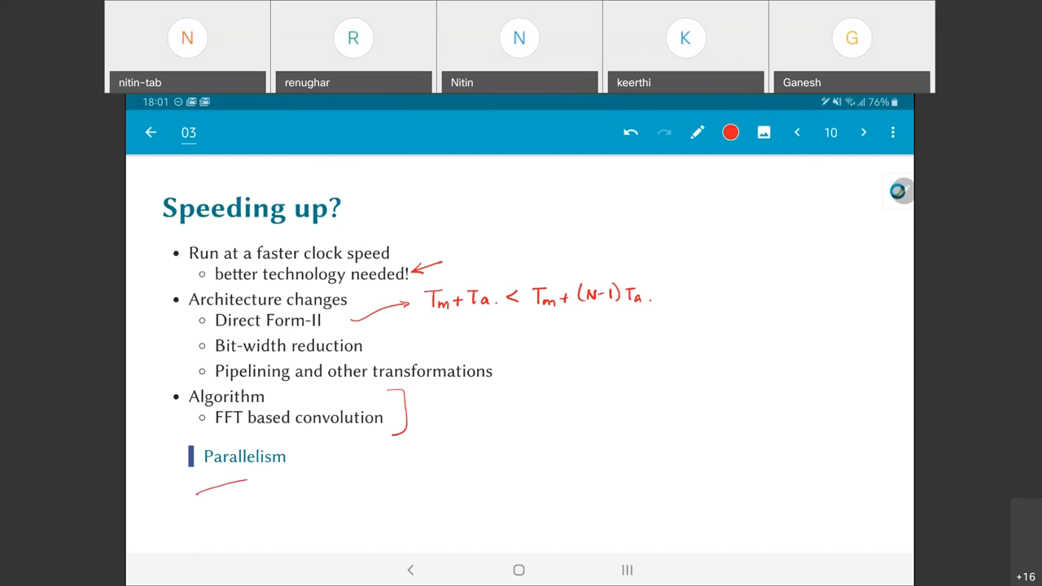
drag(195, 501, 264, 492)
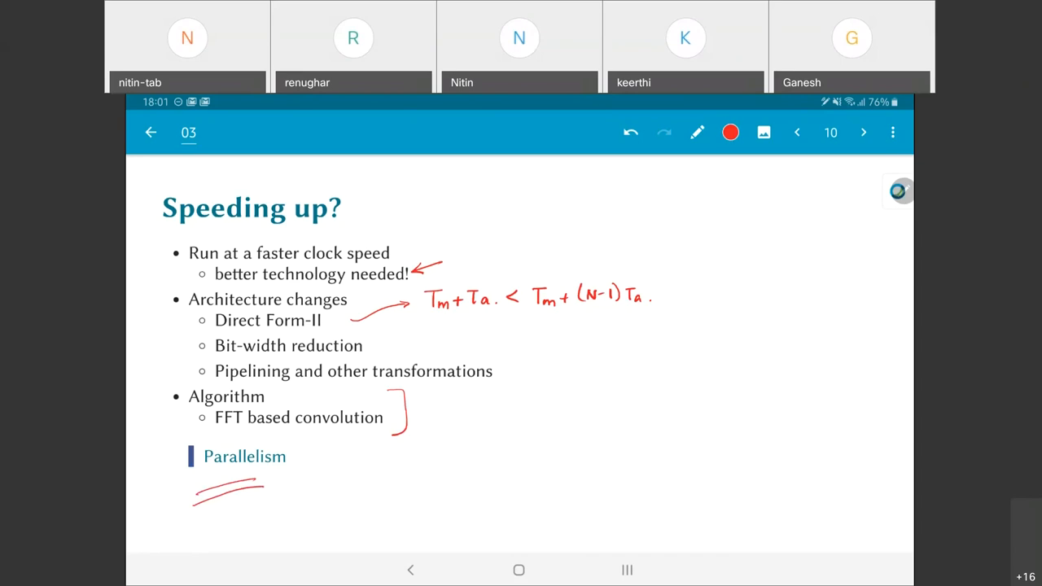
click(863, 132)
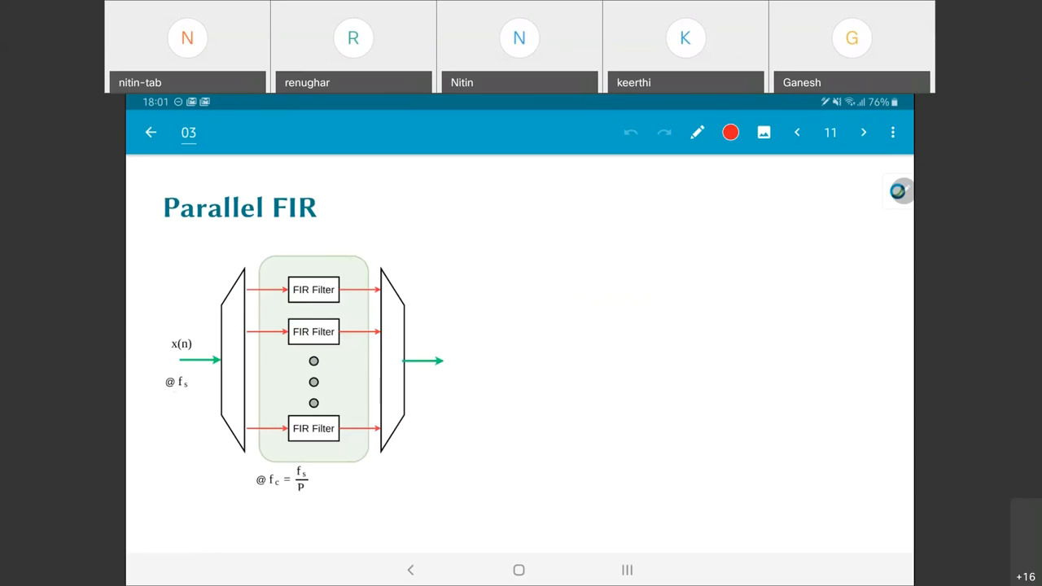
Circle the input splitter on the Parallel FIR diagram with arrows and write 'Demux' below it
drag(155, 410, 196, 399)
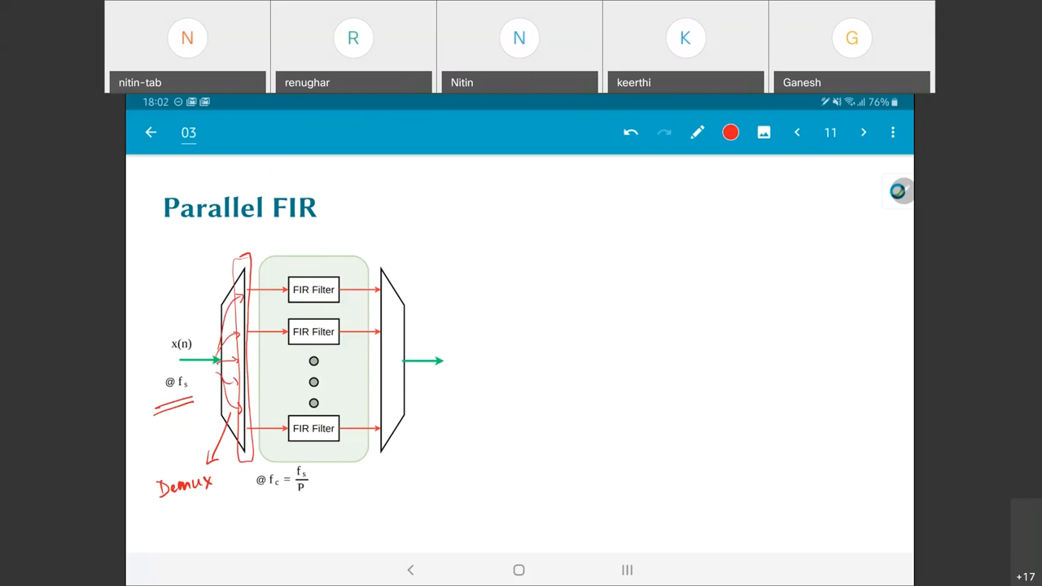
Draw red arrows from each FIR filter output with y labels and mark the branches with P
drag(350, 276, 371, 244)
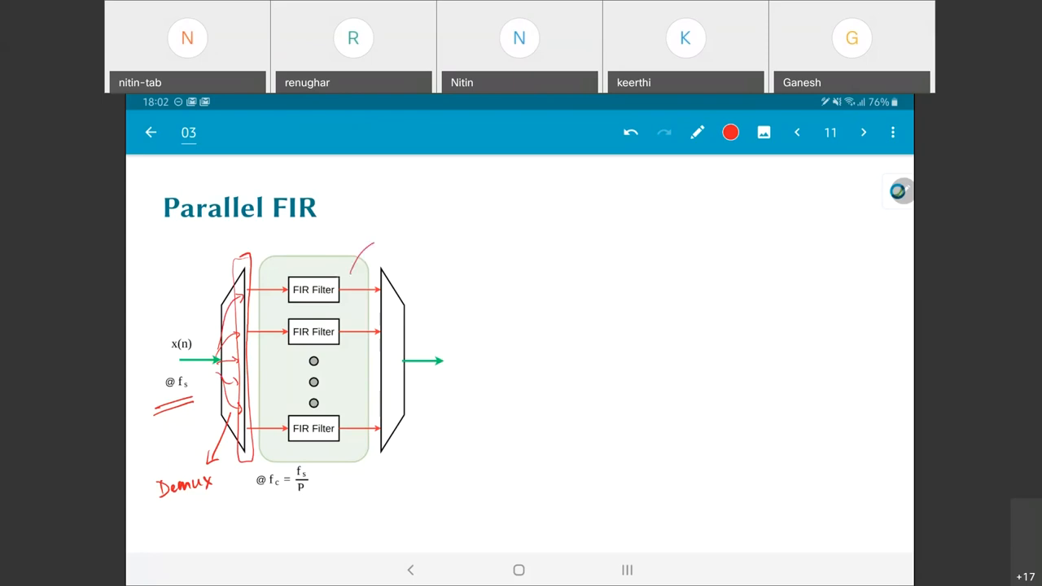
drag(382, 244, 420, 236)
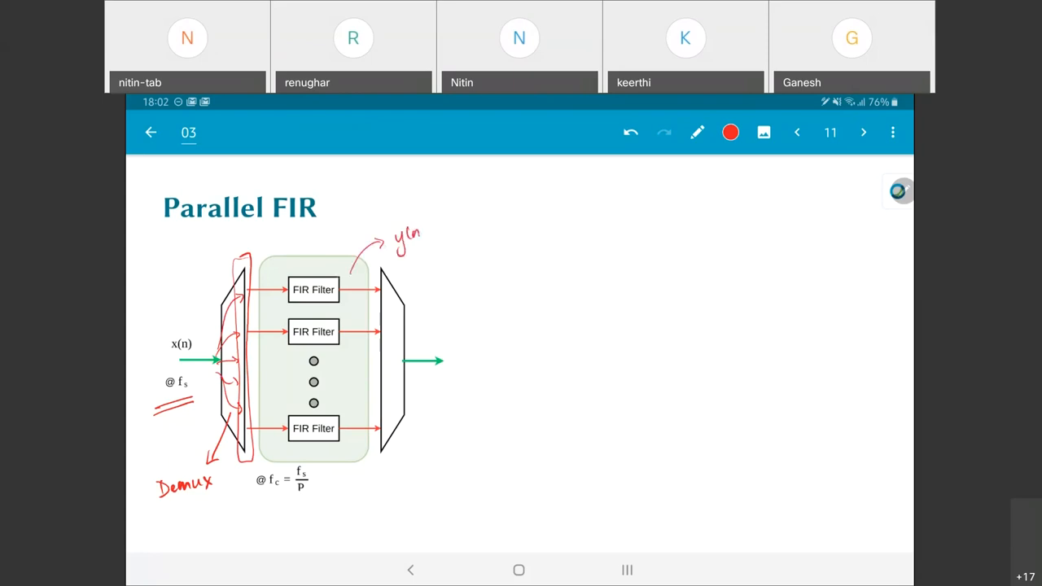
drag(383, 293, 426, 284)
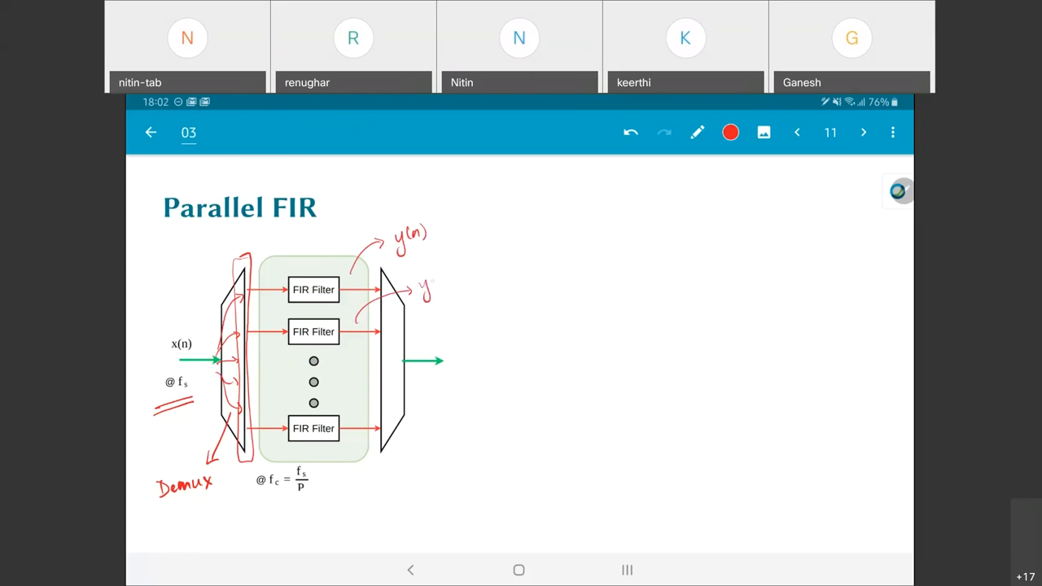
drag(420, 290, 459, 280)
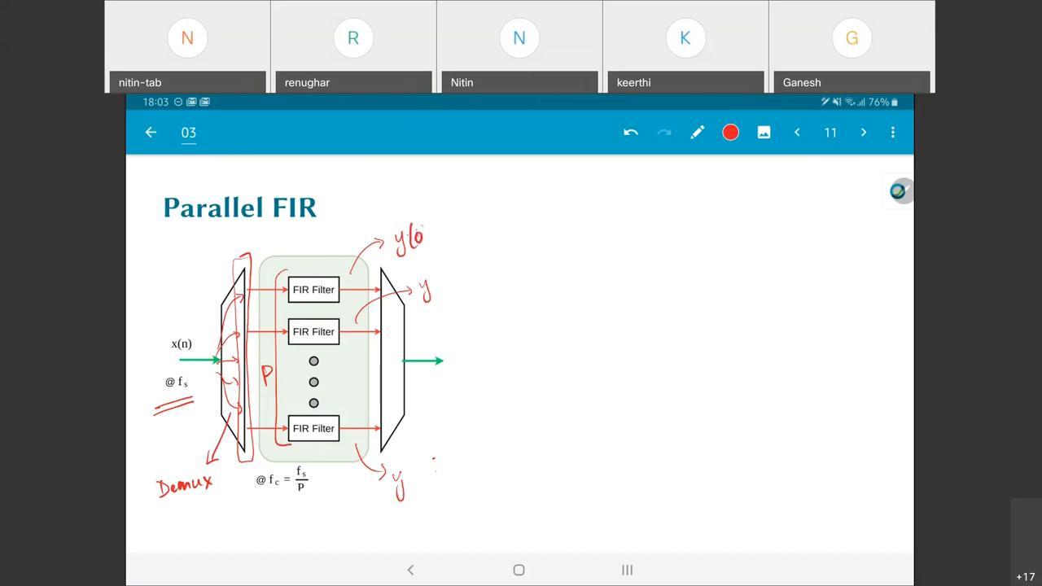
Finish labels y(0), y(1), y(P-1) and add an arrow from the top filter to a 'what is second' note
drag(423, 285, 456, 284)
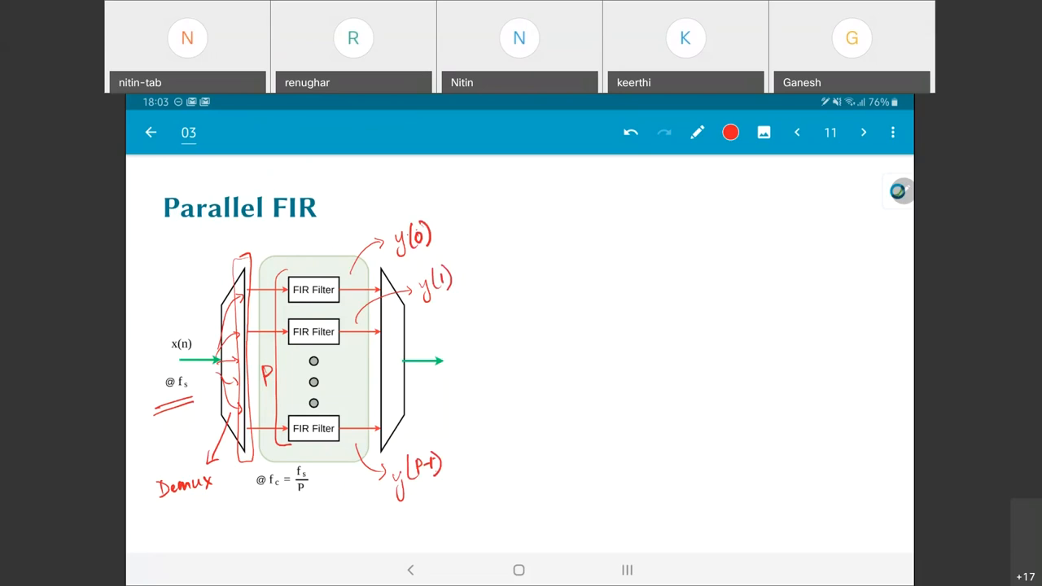
drag(350, 253, 383, 192)
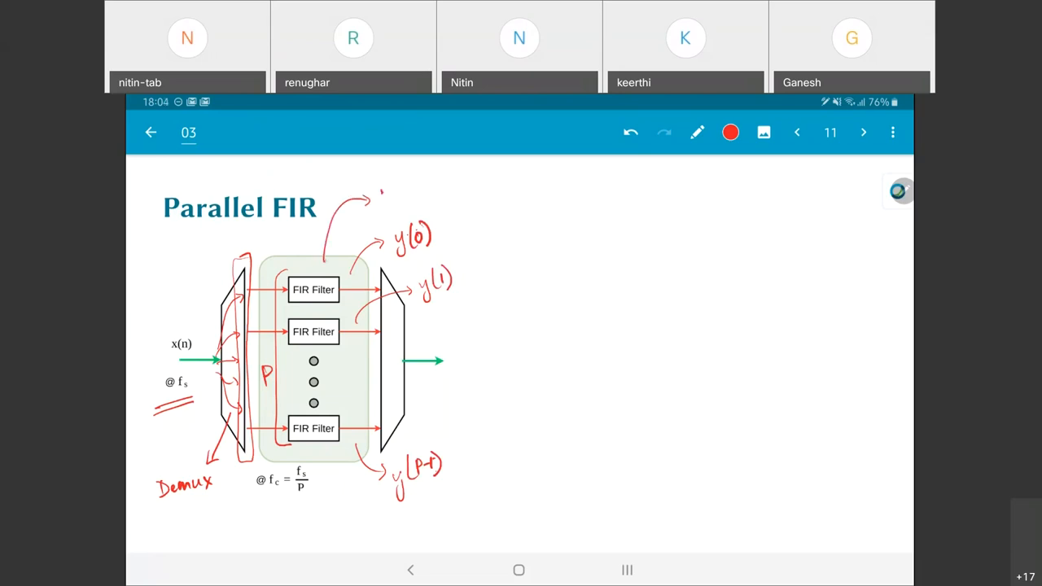
text(what is)
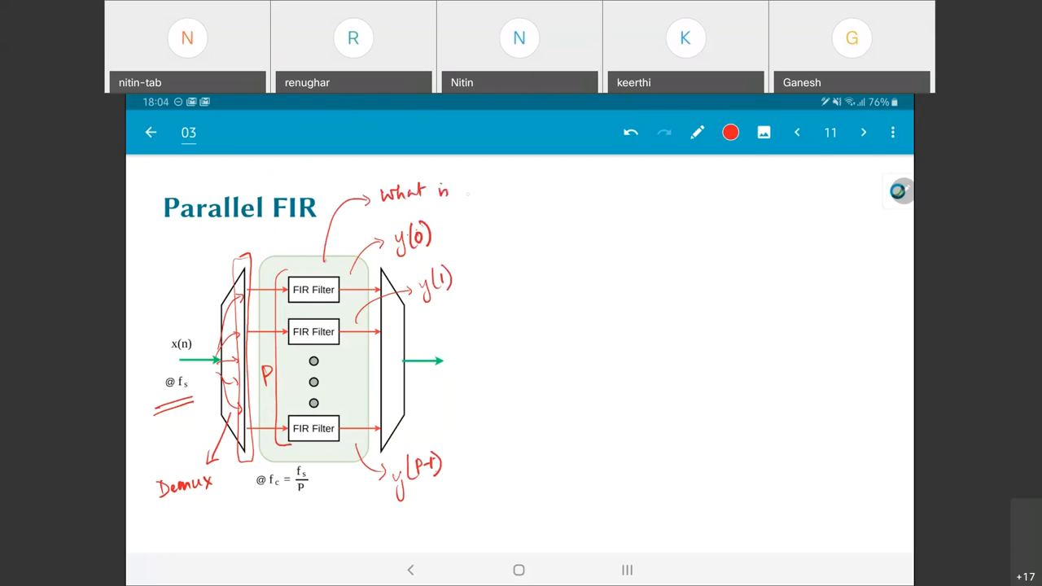
drag(452, 192, 529, 192)
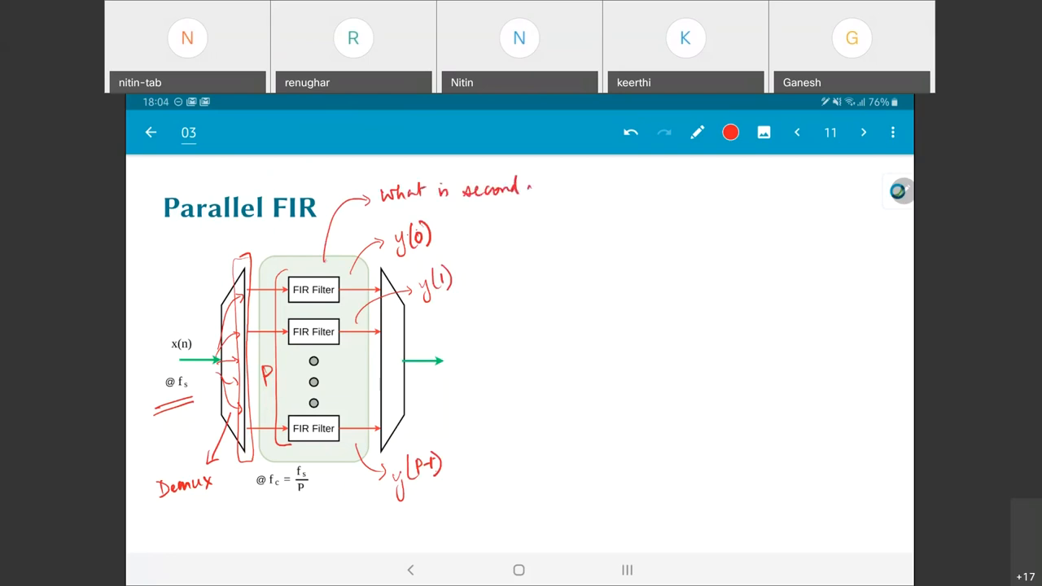
Ask what second output the filter gives and write sequences y(0) y(P) y(2P)…, y(1) y(P+1) y(2P+1)…, y(P-1) y(2P-1)… per branch
drag(534, 187, 578, 187)
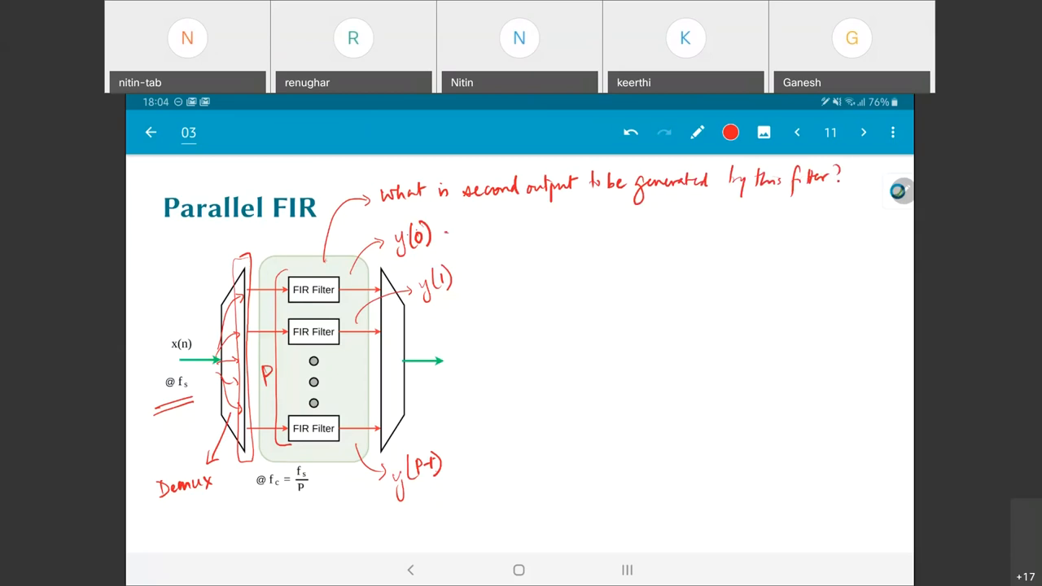
drag(440, 241, 459, 244)
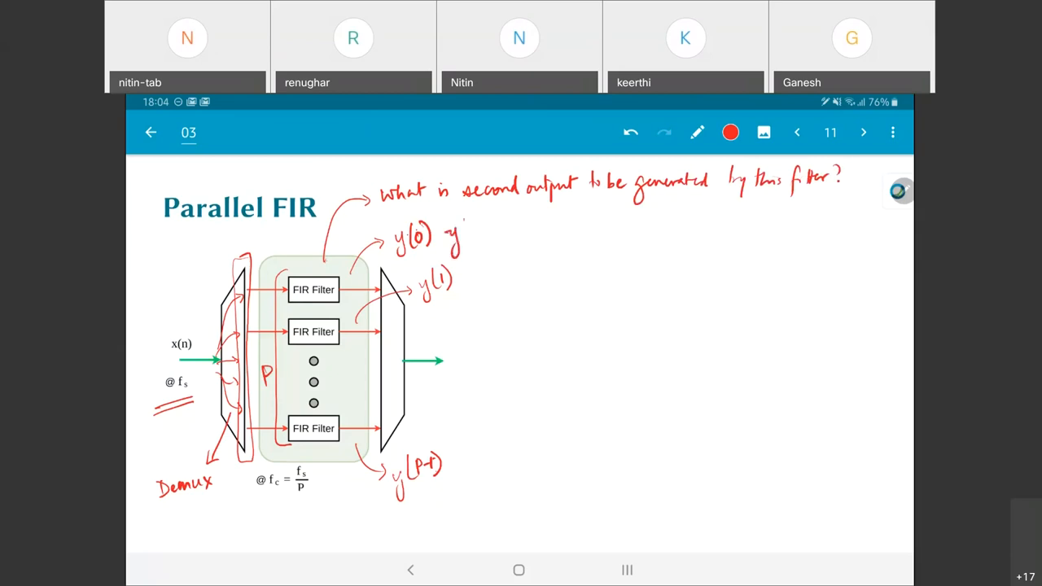
drag(464, 231, 488, 225)
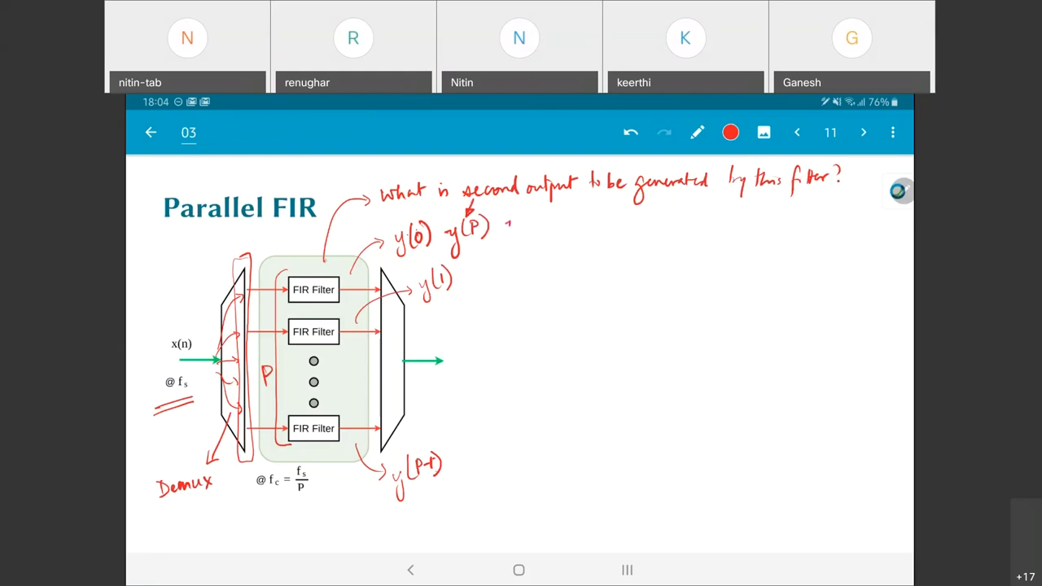
drag(513, 228, 529, 231)
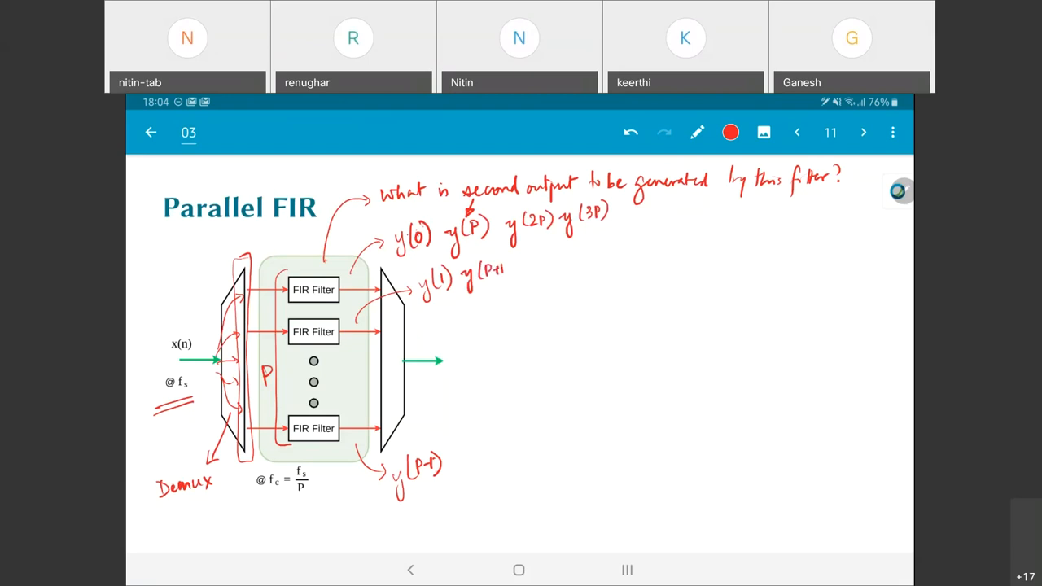
text(y(2P+1)
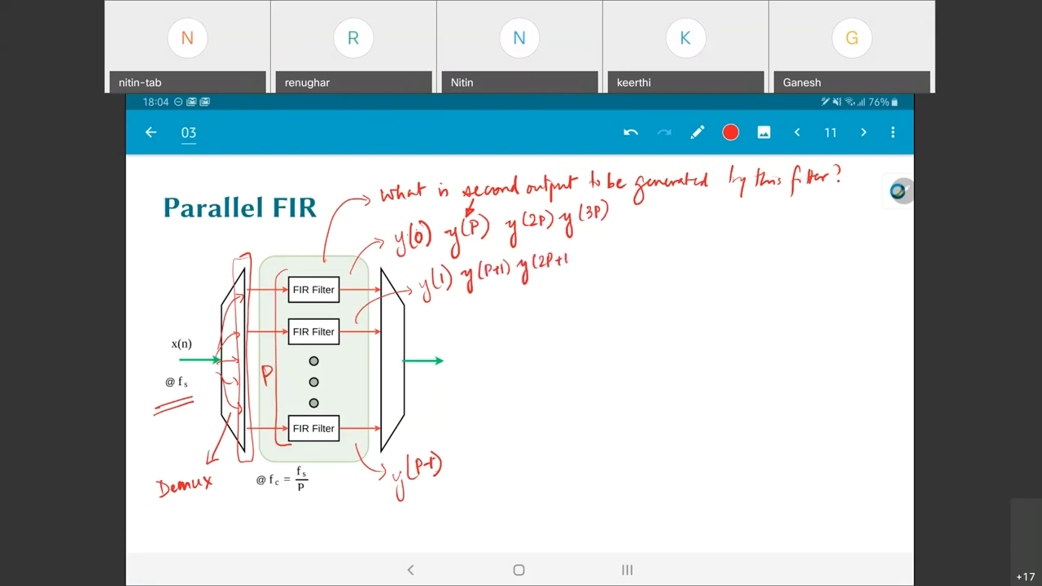
drag(569, 257, 456, 462)
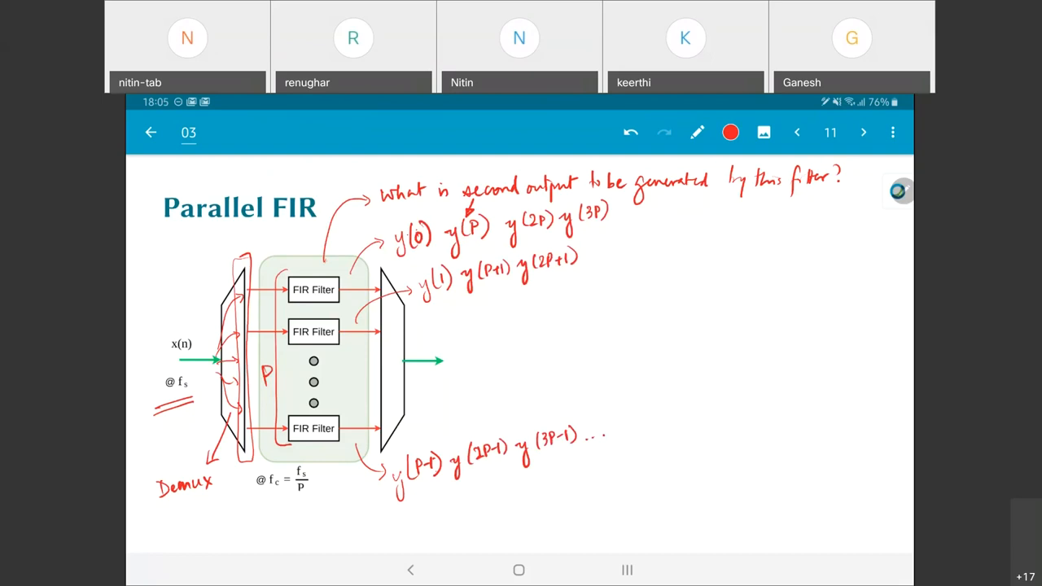
On the next slide enclose the input demux as S2P and output mux as P2S, underline fc = fs/P, then advance
click(863, 133)
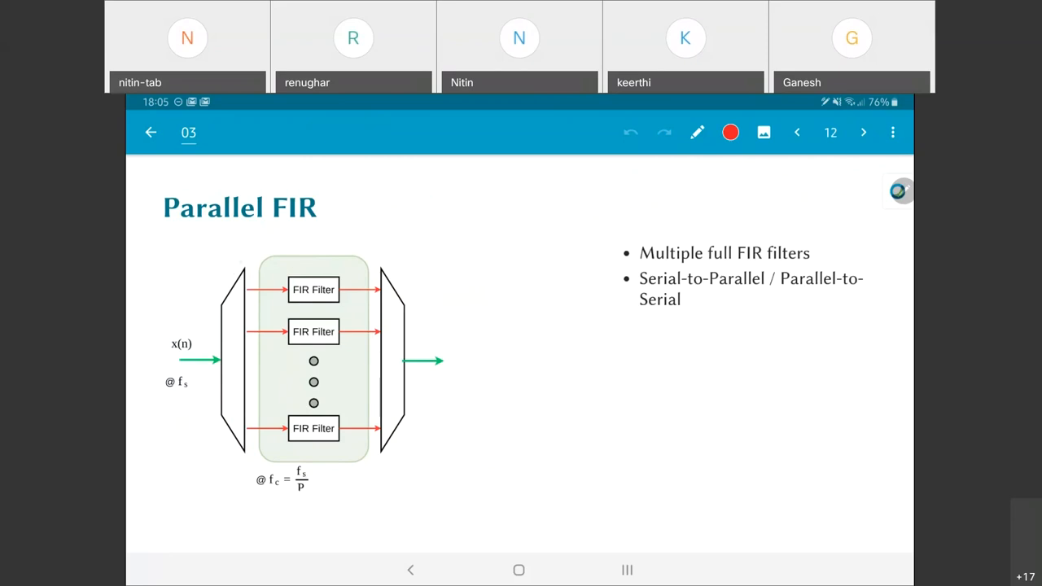
drag(244, 244, 240, 485)
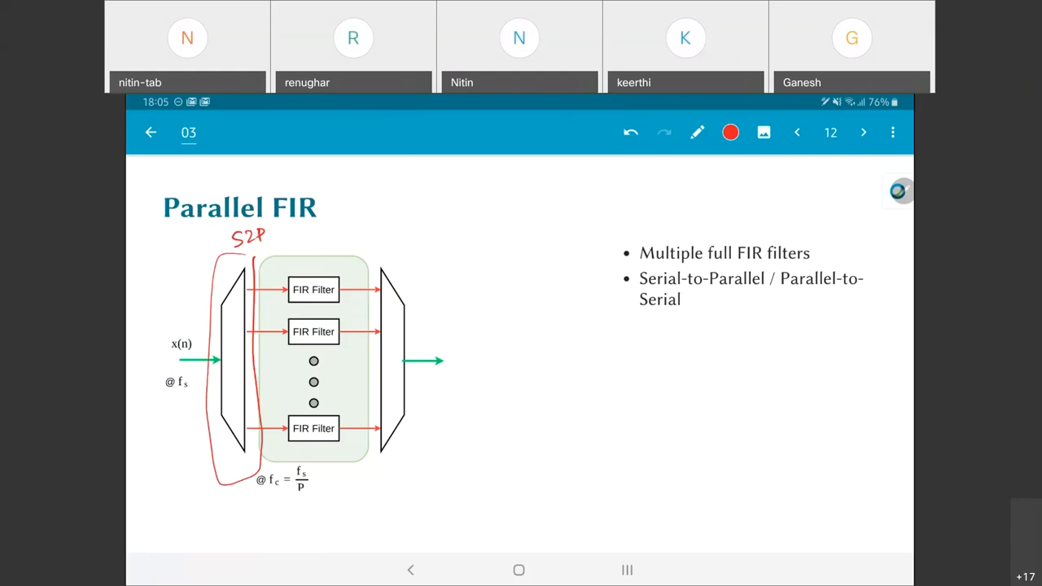
drag(394, 244, 399, 485)
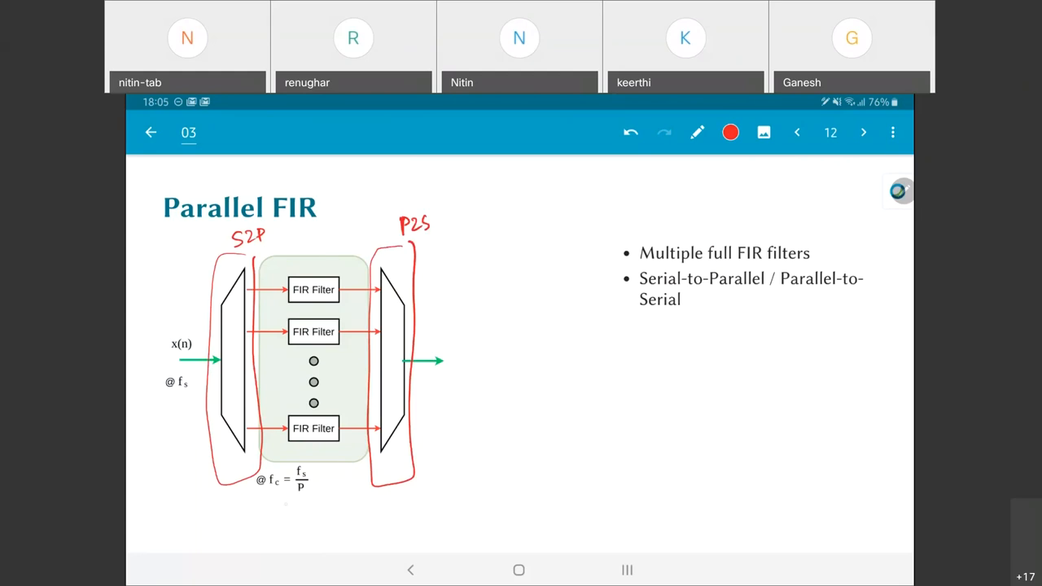
drag(261, 508, 329, 508)
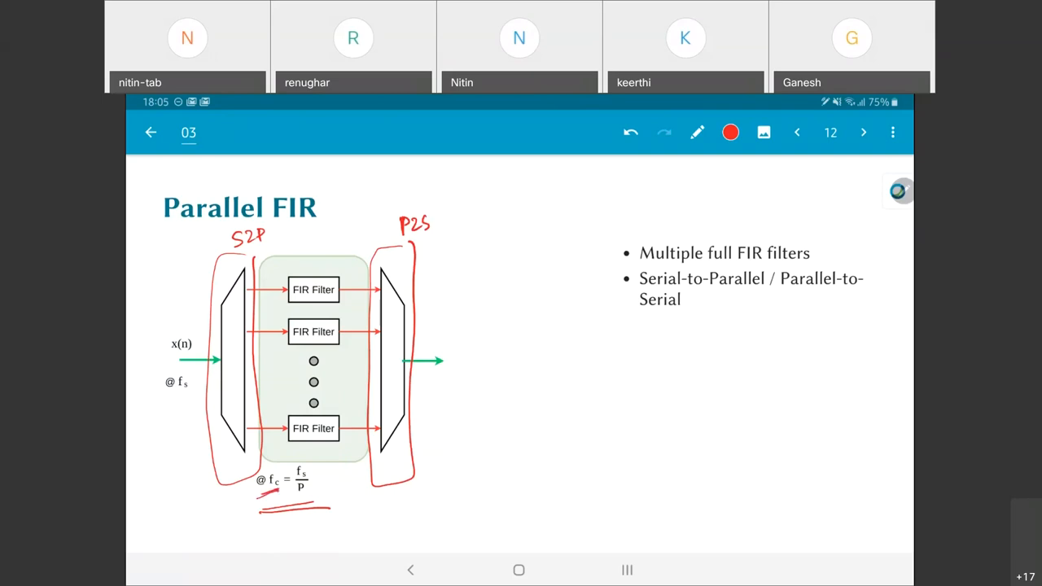
click(863, 132)
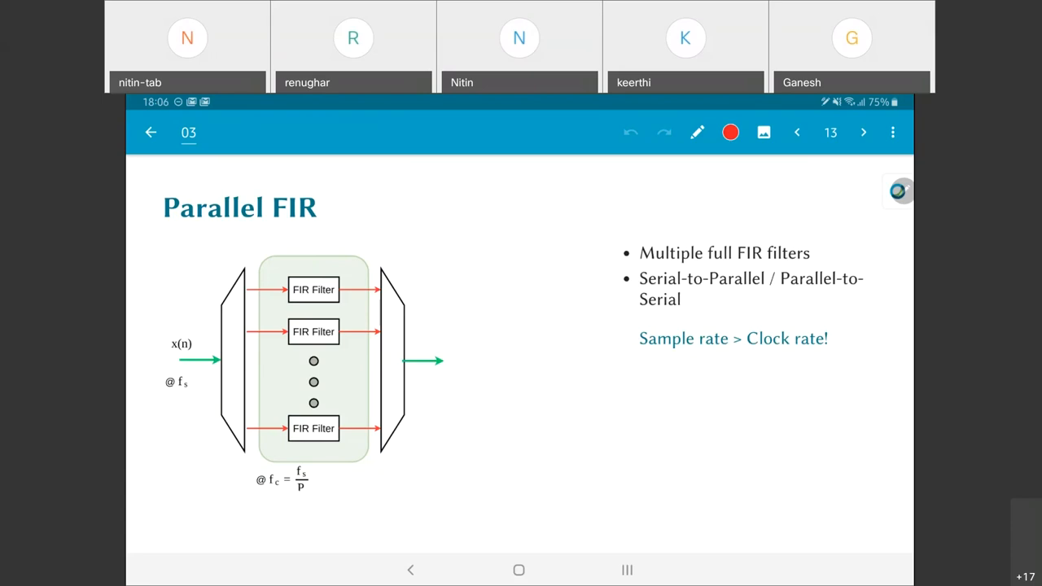
On the Mix-and-Match slide write 'Shared resource filter' above the circled FIR filter, glancing back at the Shared hardware slide
click(863, 132)
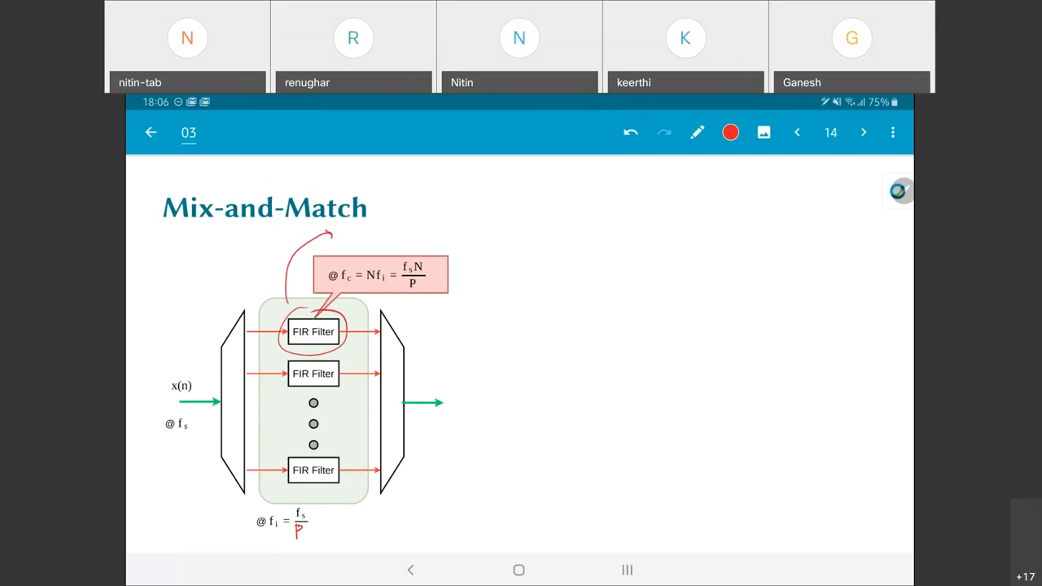
text(S1)
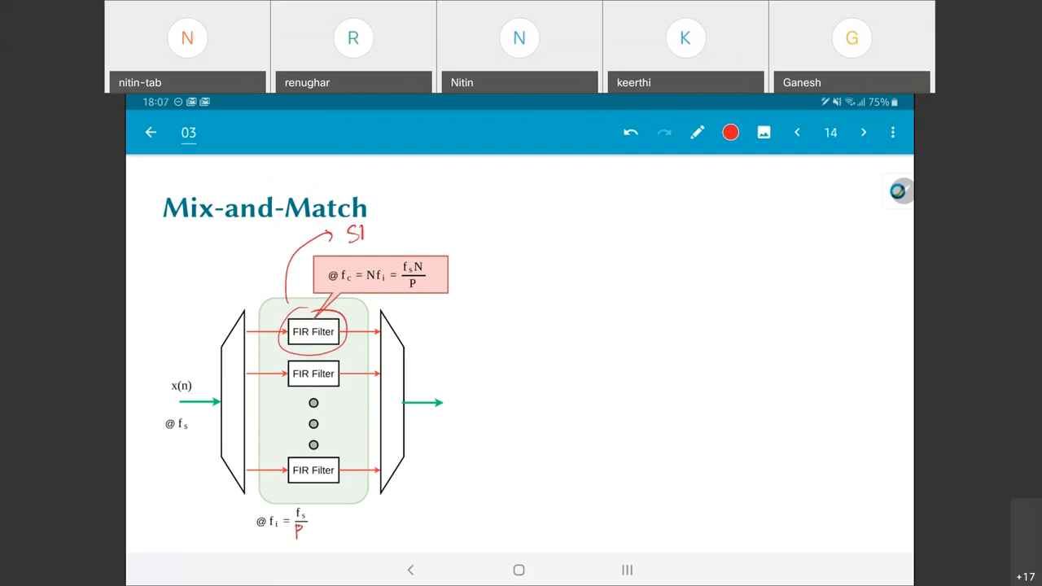
drag(350, 231, 551, 215)
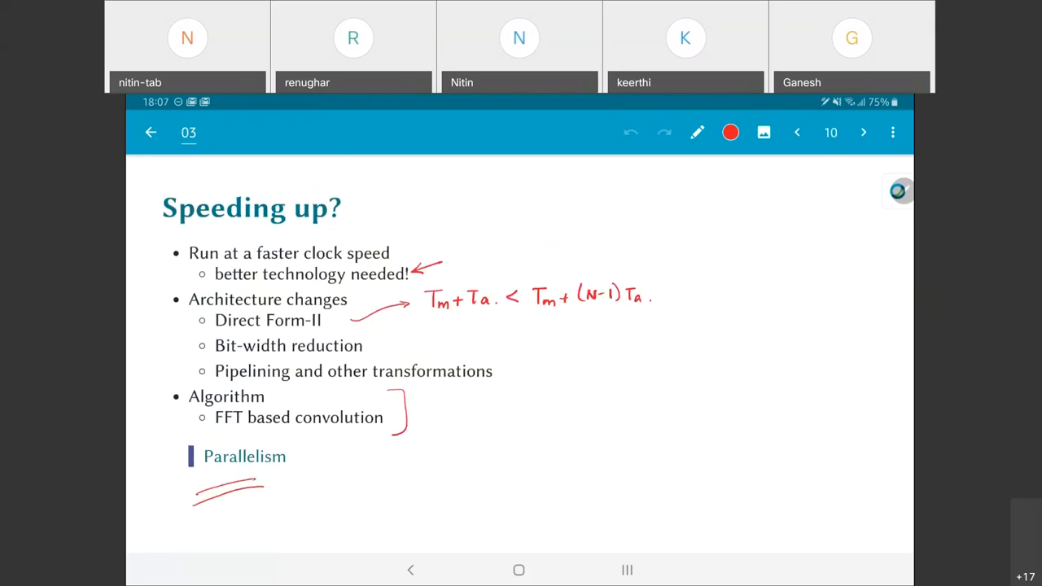
click(798, 132)
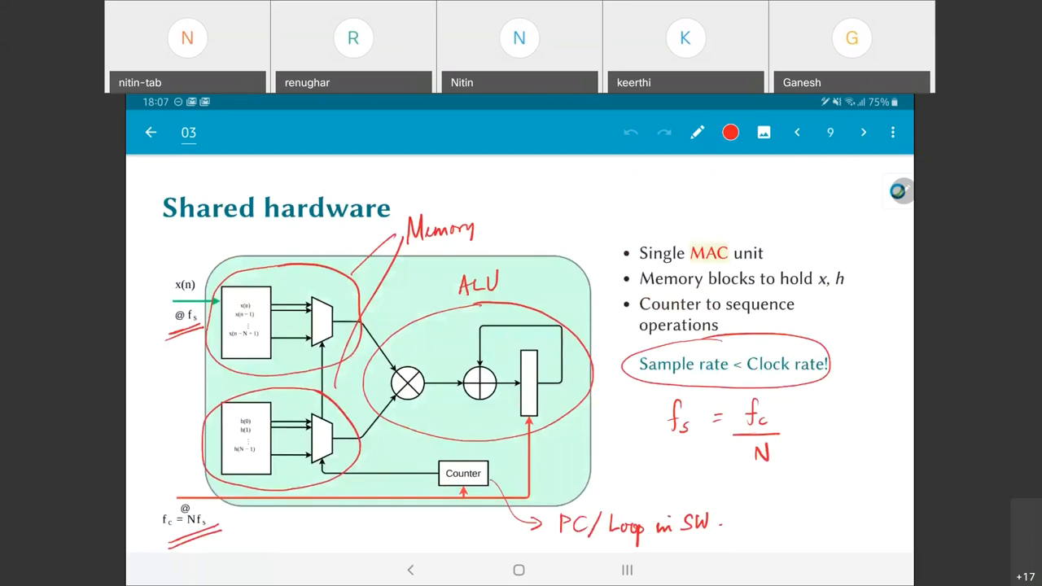
click(862, 132)
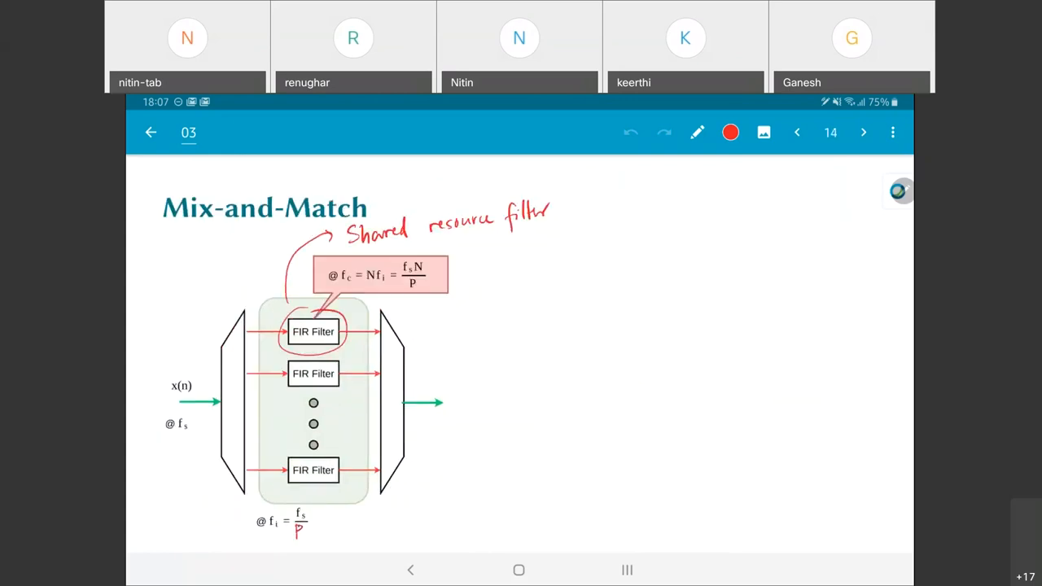